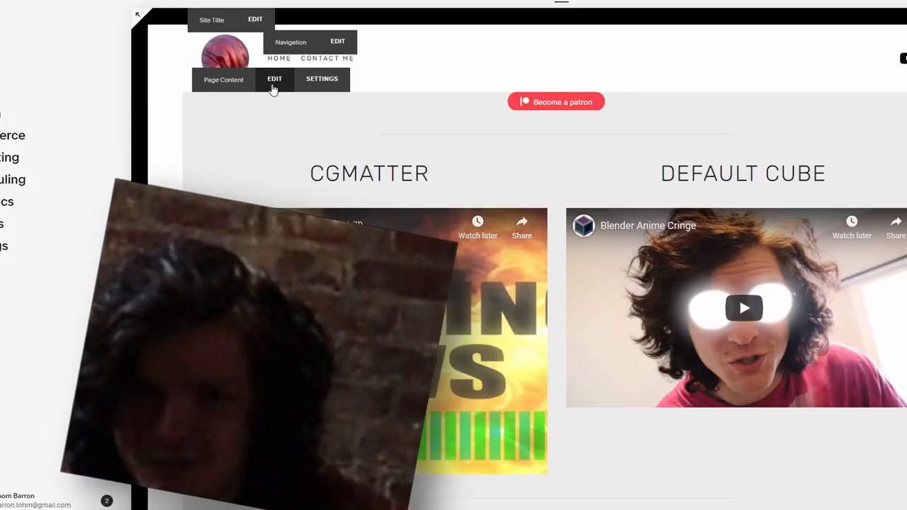
- Play the MVI_1390 skyline footage in Windows Photos and scrub ahead through the water
{"action": "left_click", "coordinate": [274, 79]}
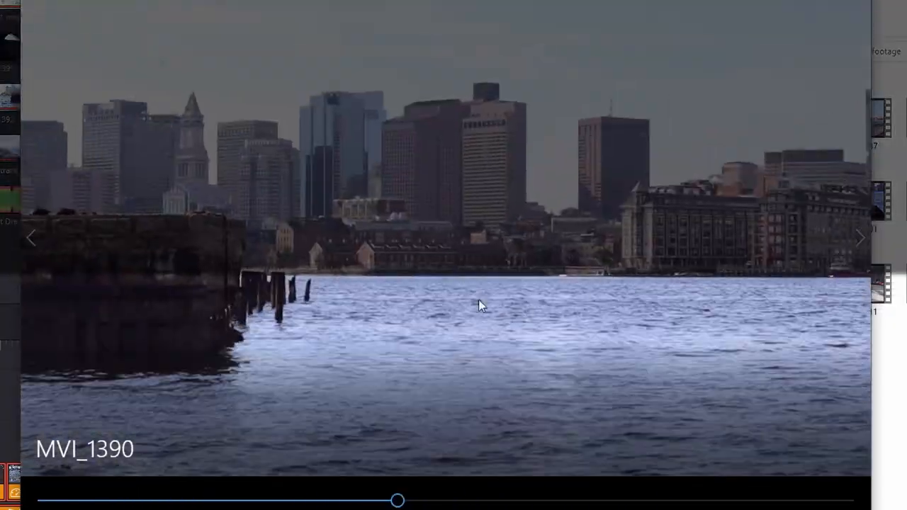
{"action": "left_click_drag", "start_coordinate": [399, 501], "coordinate": [326, 500]}
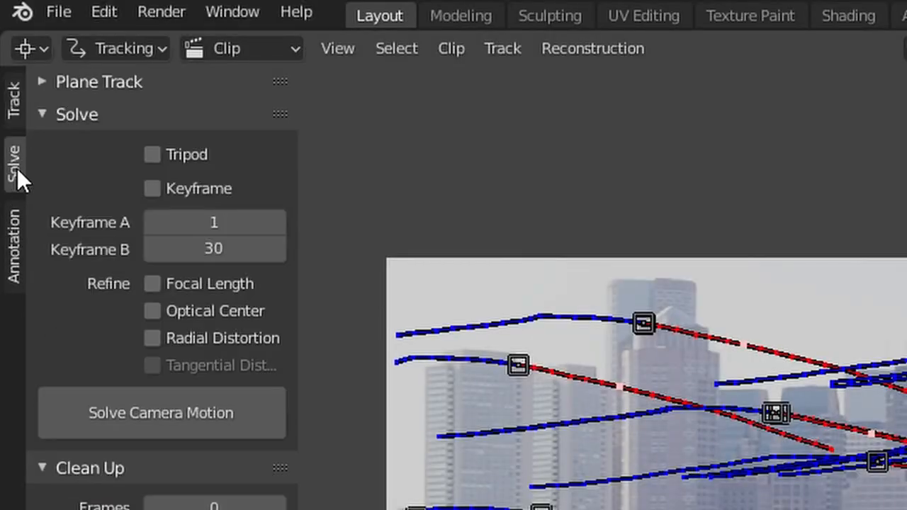
- Solve the camera motion as a tripod shot refining focal length and optical center
{"action": "left_click", "coordinate": [161, 412]}
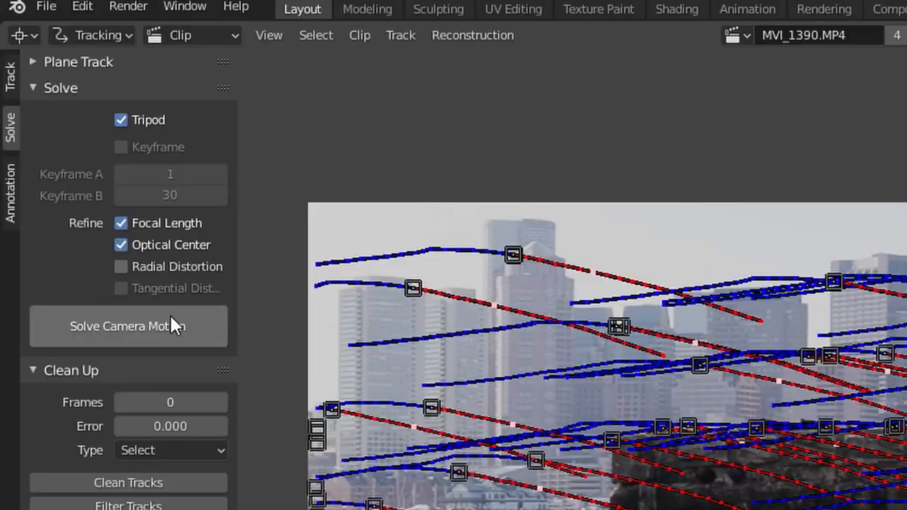
{"action": "left_click", "coordinate": [128, 326]}
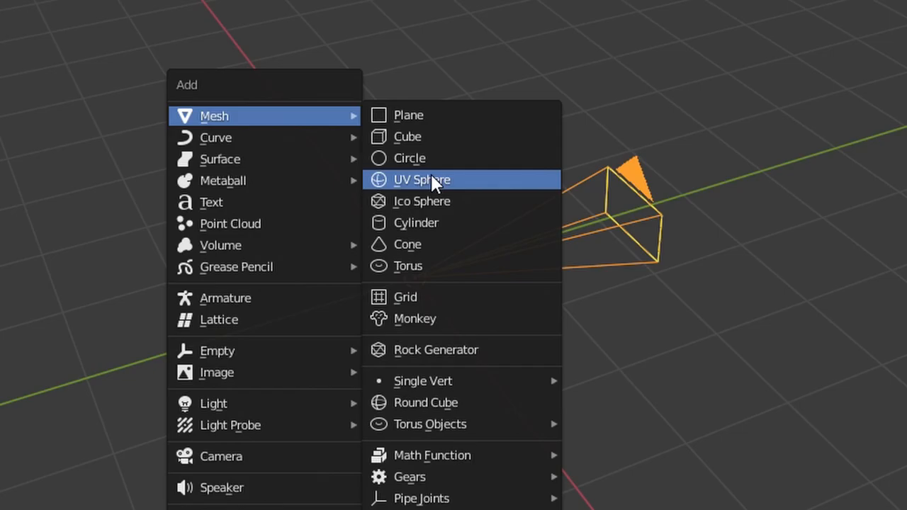
- Add a UV sphere at the origin and scale it to about 9.12
{"action": "left_click", "coordinate": [422, 179]}
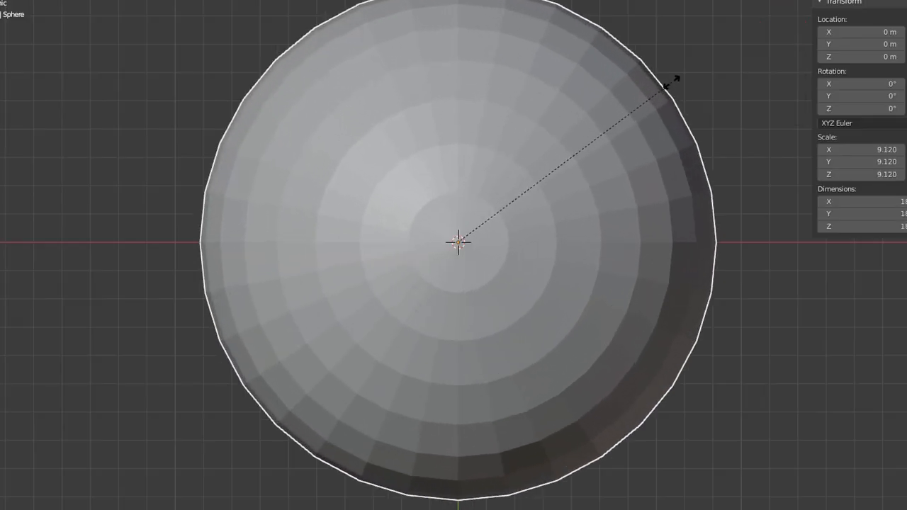